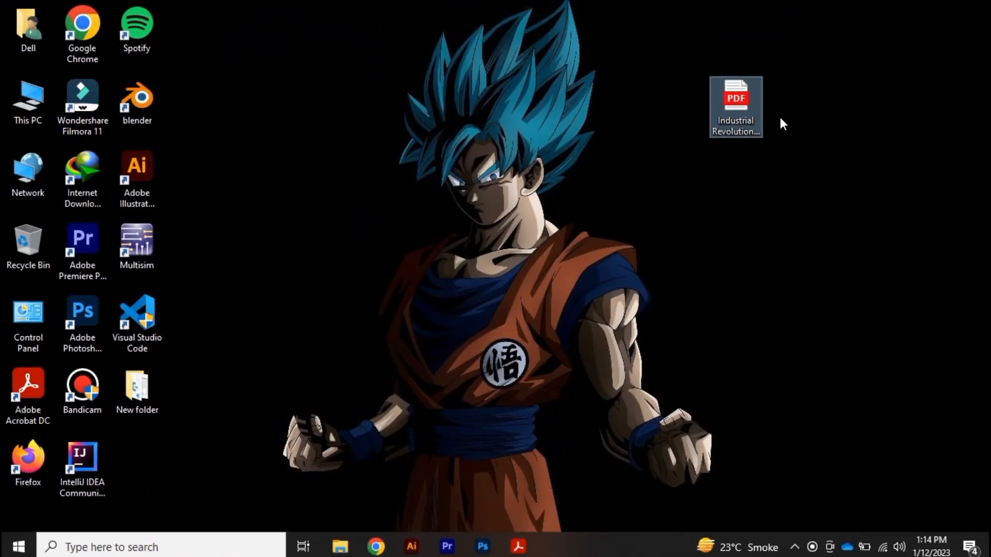
# Open the Industrial Revolution 1 and 2 PDF from the desktop with Edit with Adobe Acrobat.
pyautogui.rightClick(735, 106)
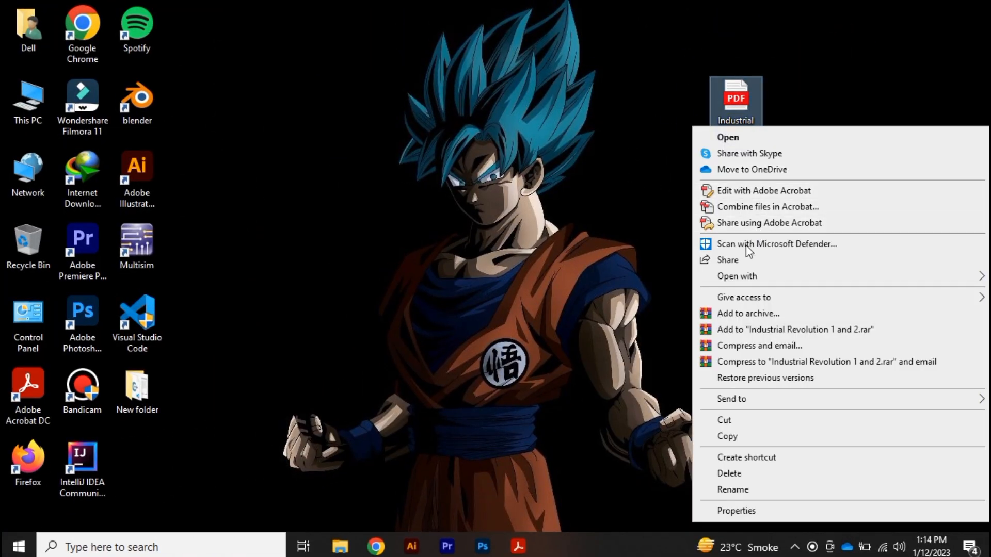
pyautogui.click(727, 138)
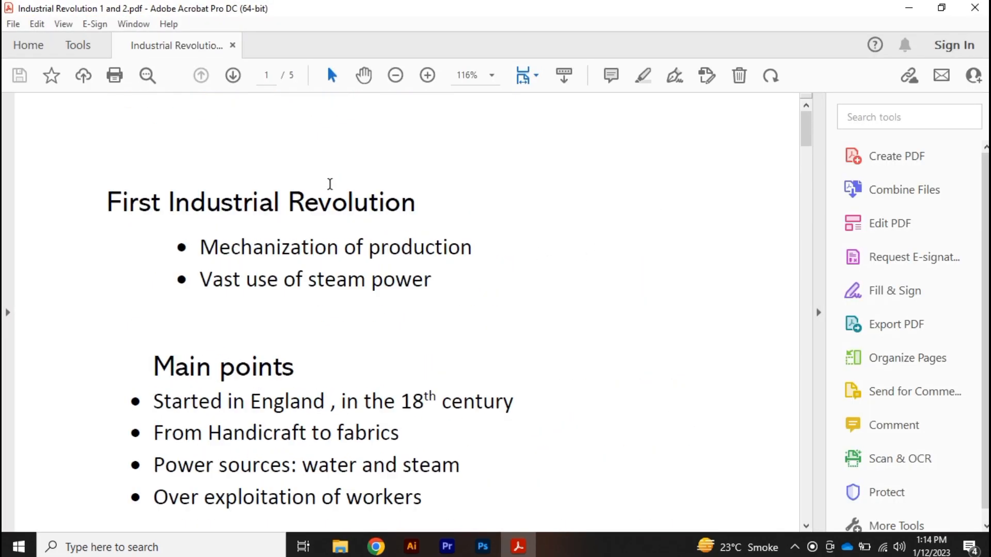
pyautogui.scroll(-3)
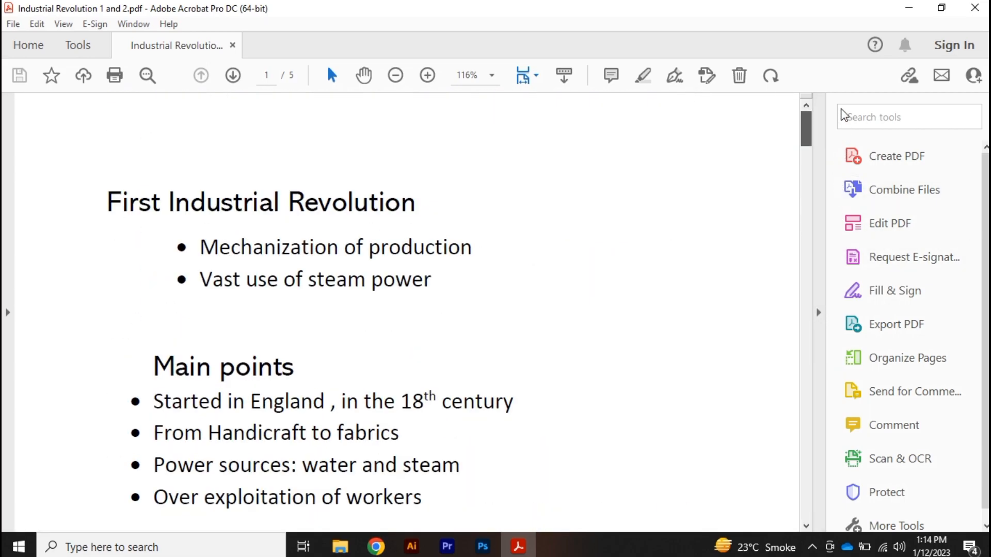
pyautogui.moveTo(250, 237)
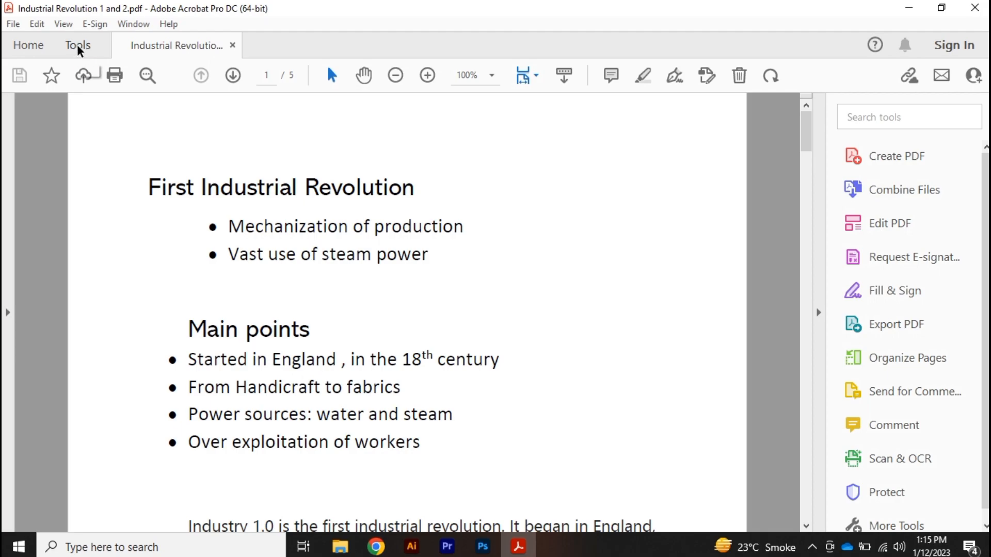
# Turn on the Edit PDF tool from the Tools tab's Create & Edit section.
pyautogui.click(77, 45)
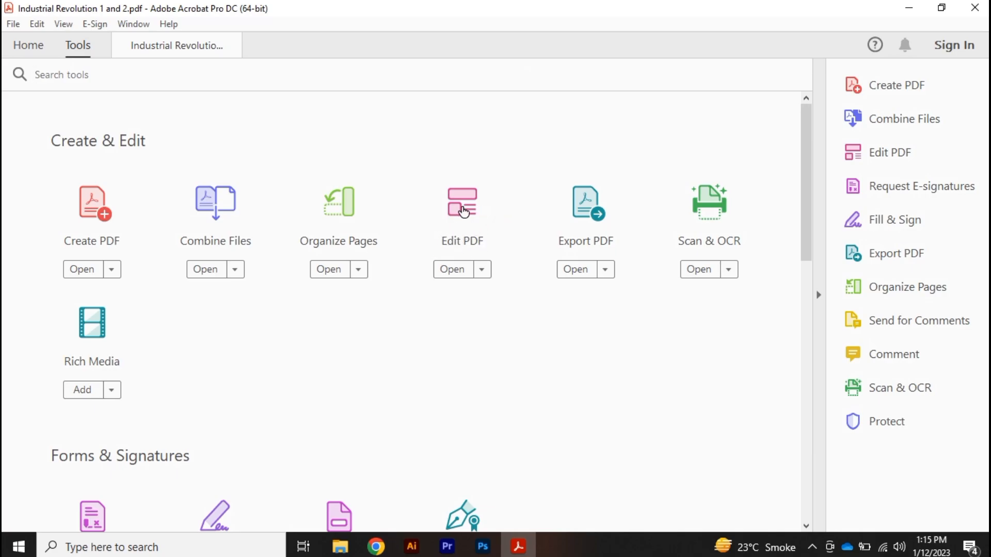
pyautogui.click(462, 203)
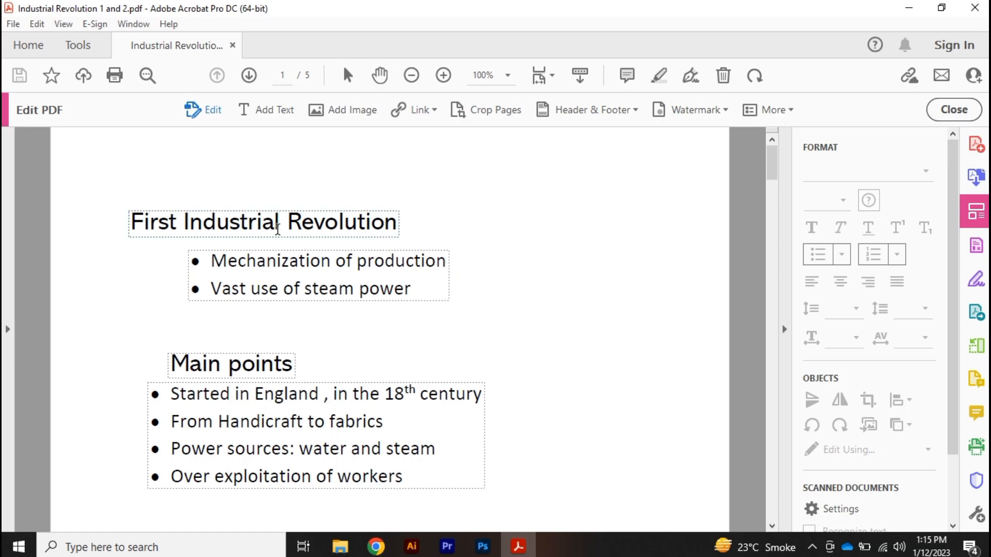
pyautogui.click(263, 221)
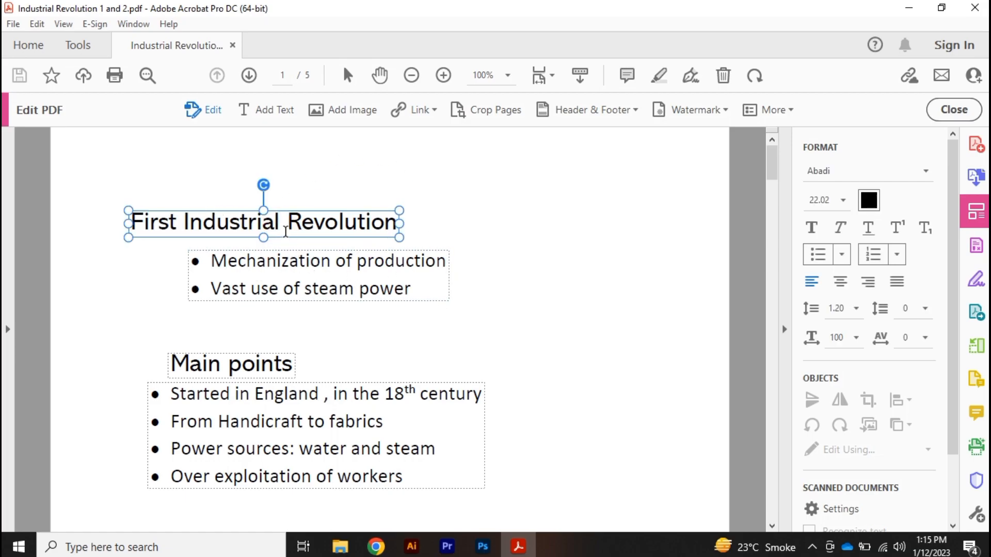
pyautogui.moveTo(263, 191)
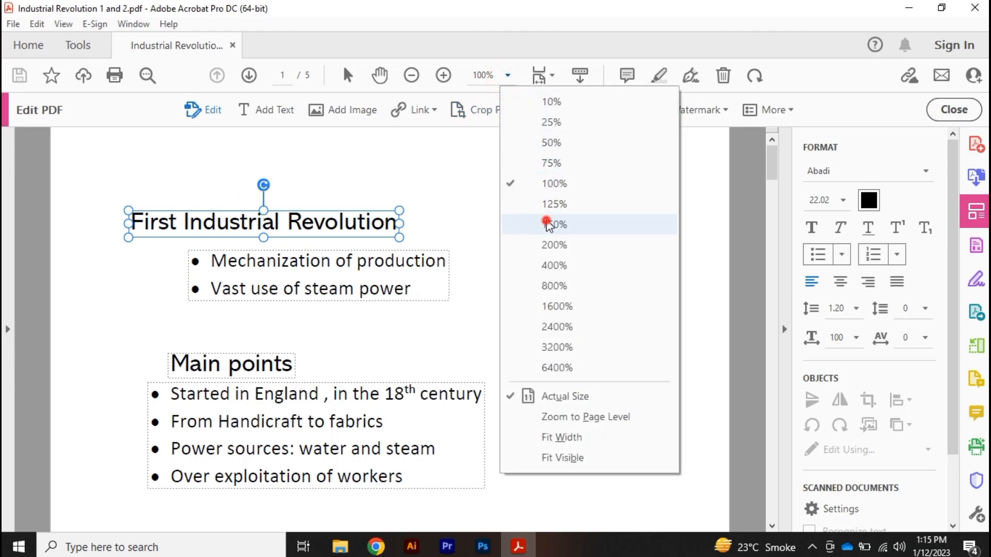
pyautogui.click(554, 224)
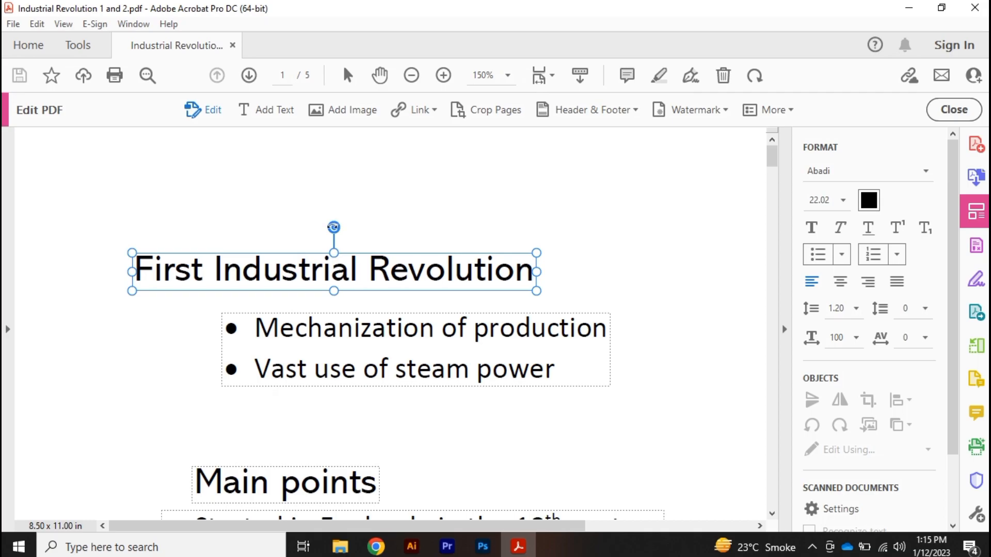
pyautogui.moveTo(332, 228); pyautogui.dragTo(351, 225)
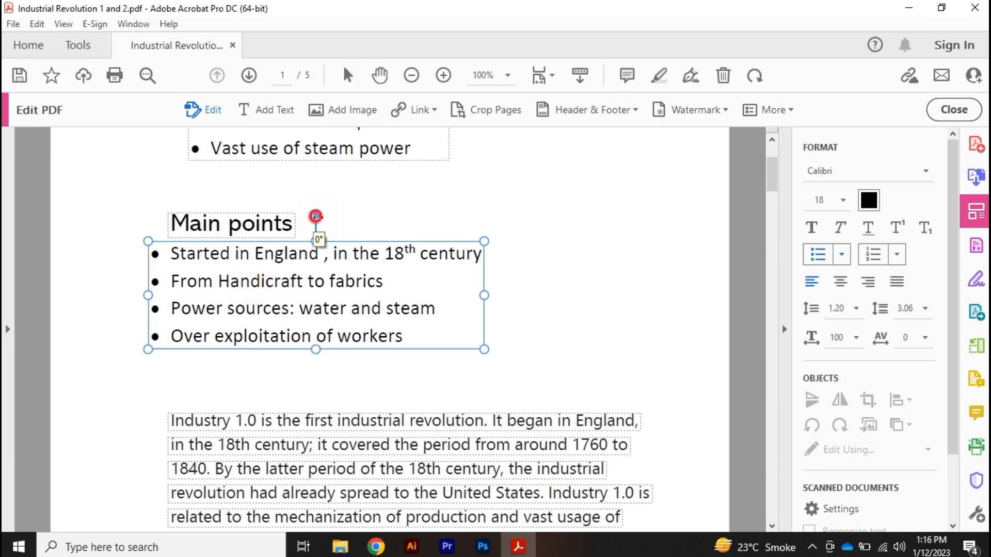
# Rotate the Main points list box by its handle to a shallow upward tilt.
pyautogui.moveTo(316, 216); pyautogui.dragTo(322, 221)
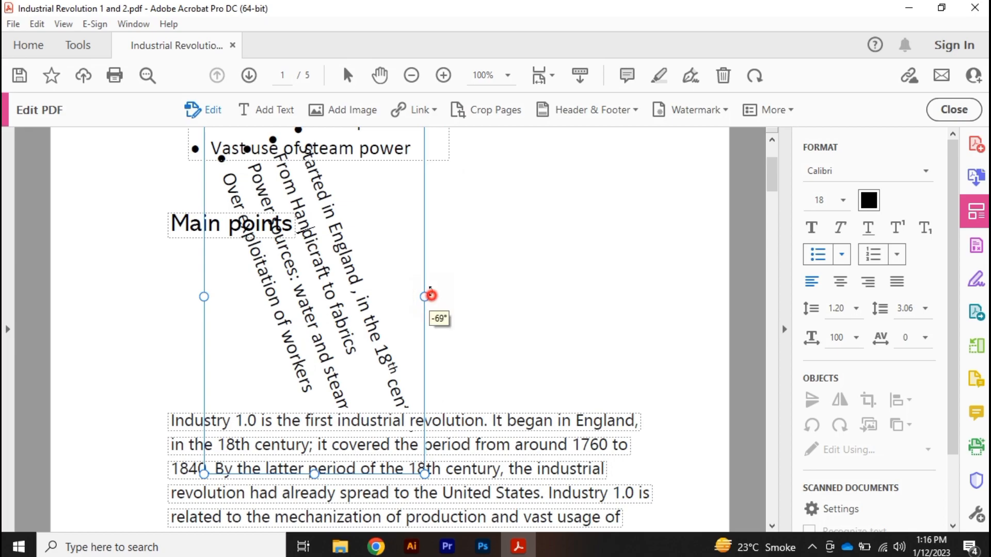
pyautogui.moveTo(431, 296); pyautogui.dragTo(379, 296)
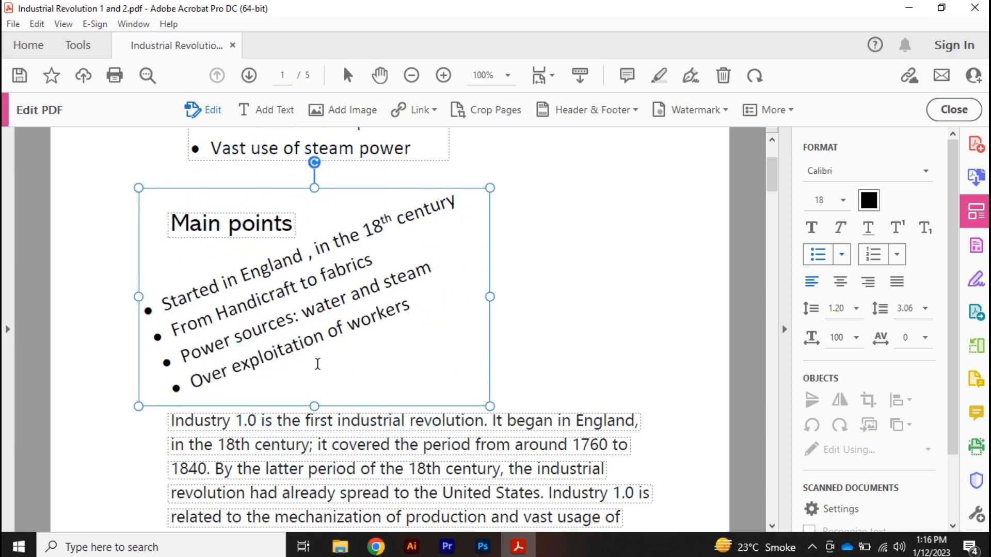
pyautogui.moveTo(232, 278)
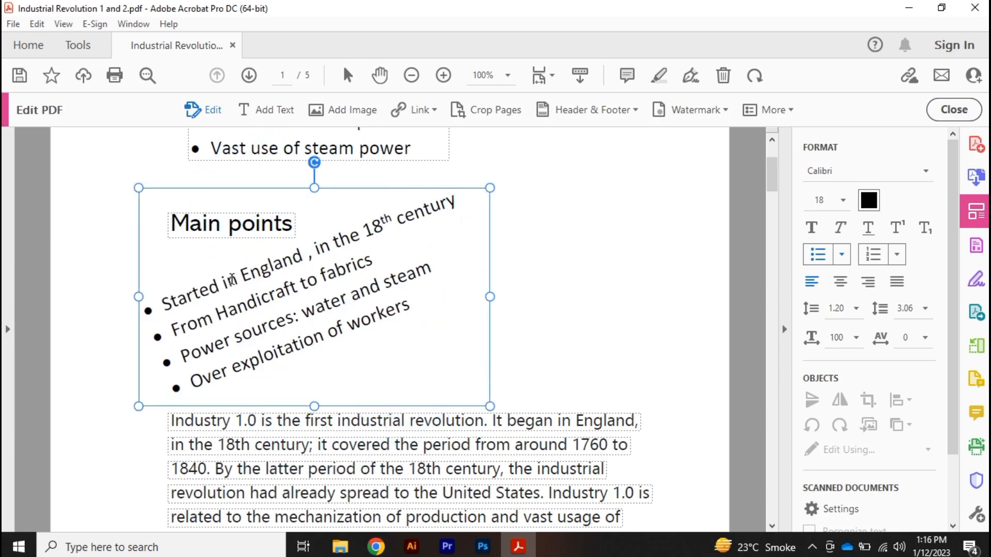